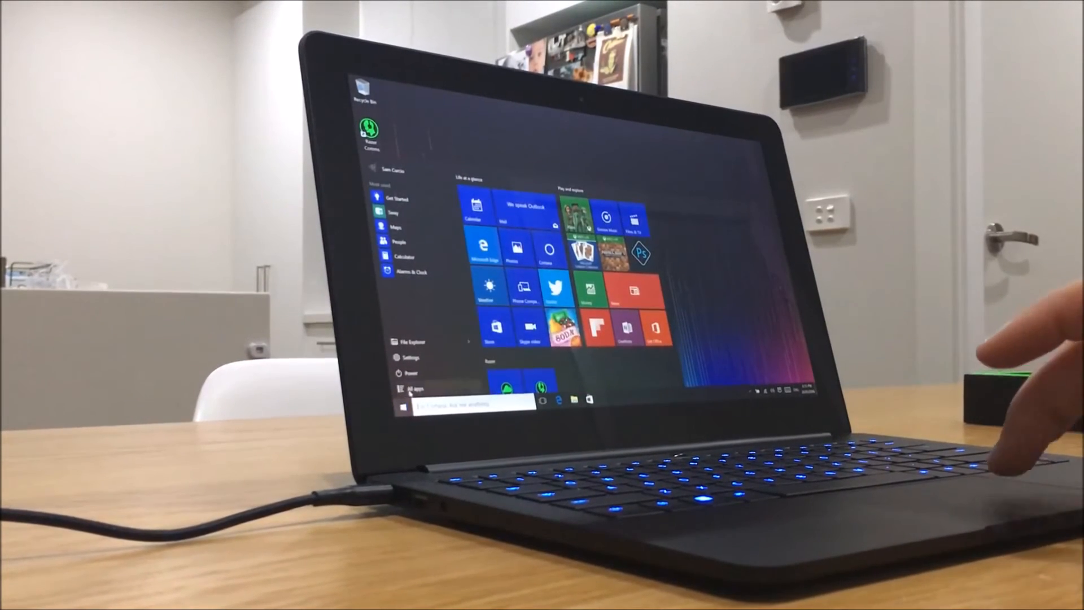
# - Choose Shut down from the Start menu Power options
pyautogui.click(405, 372)
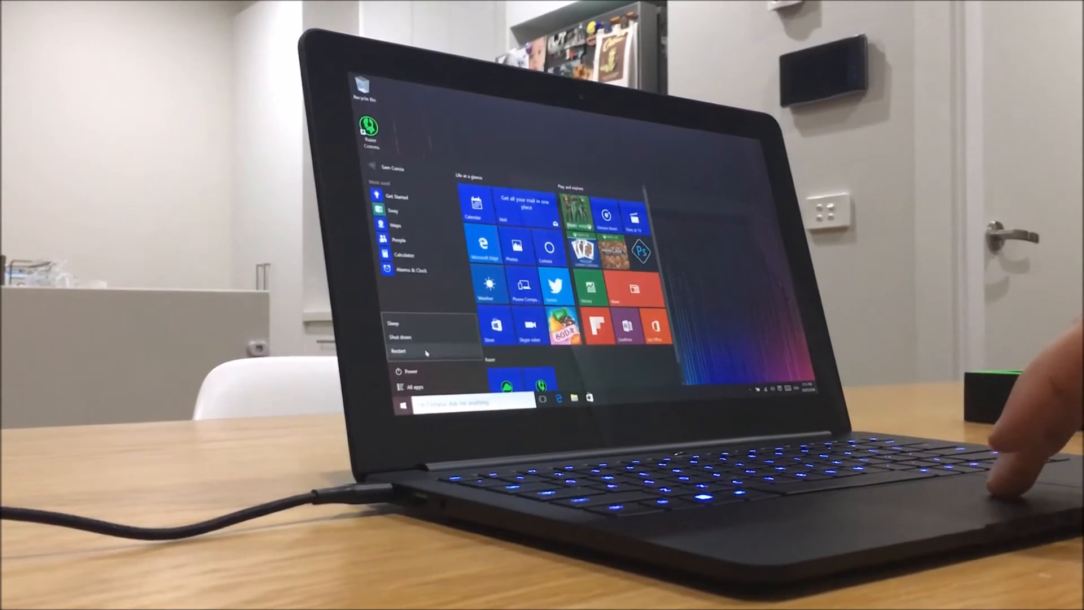
pyautogui.click(400, 338)
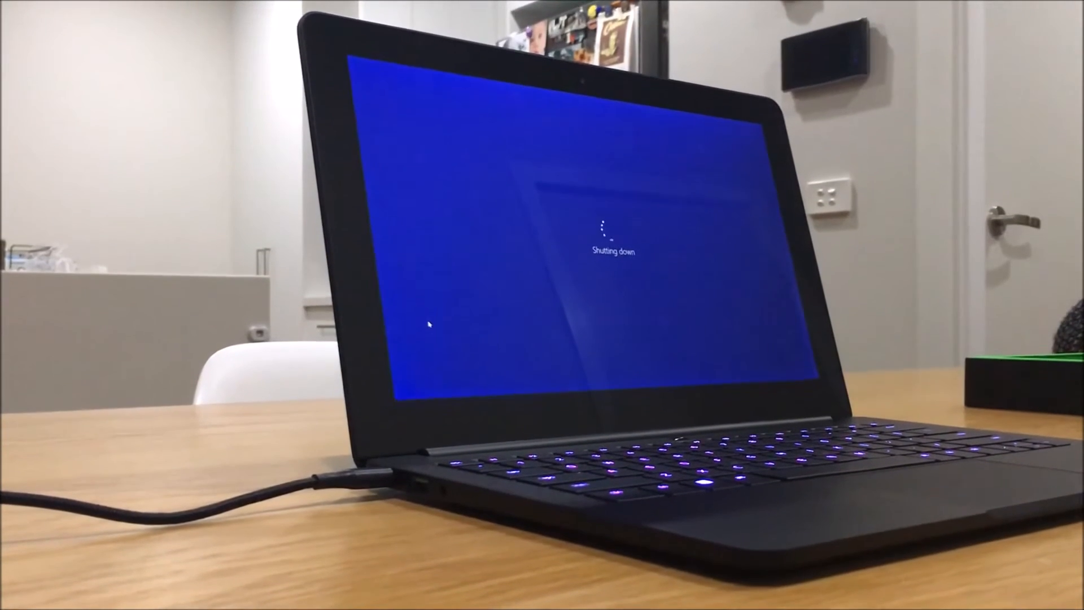